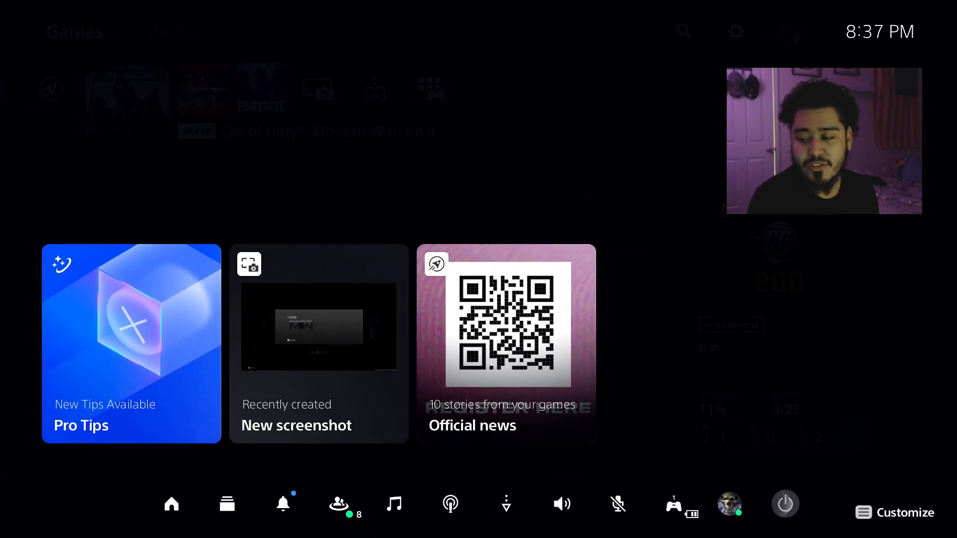
# Step: Restore licenses via Settings > Users and Accounts > Other > Restore Licenses and confirm
pyautogui.click(784, 504)
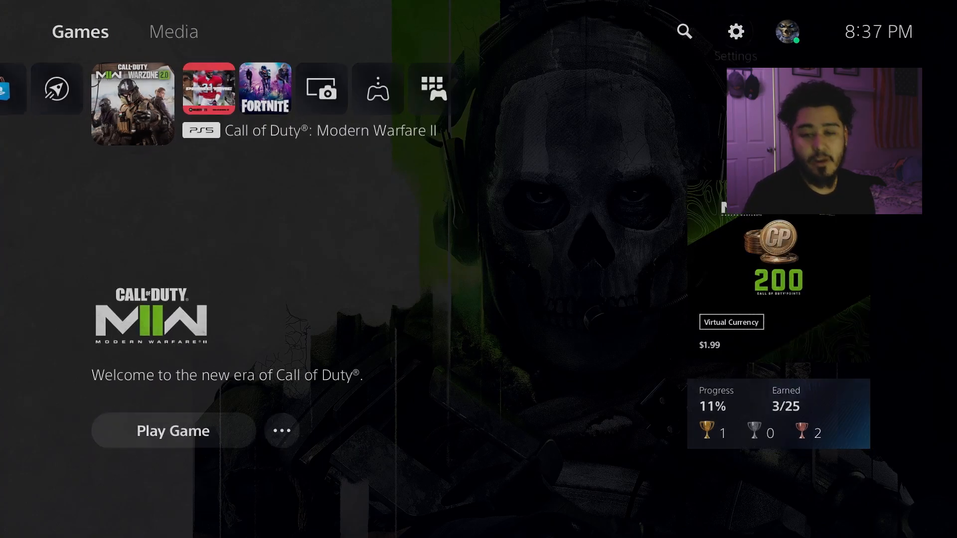
pyautogui.click(736, 31)
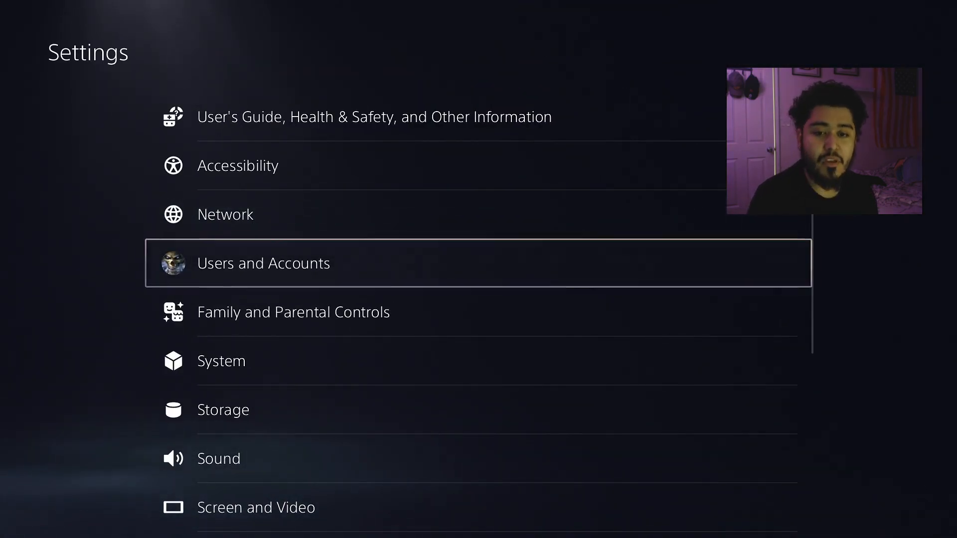
pyautogui.click(263, 263)
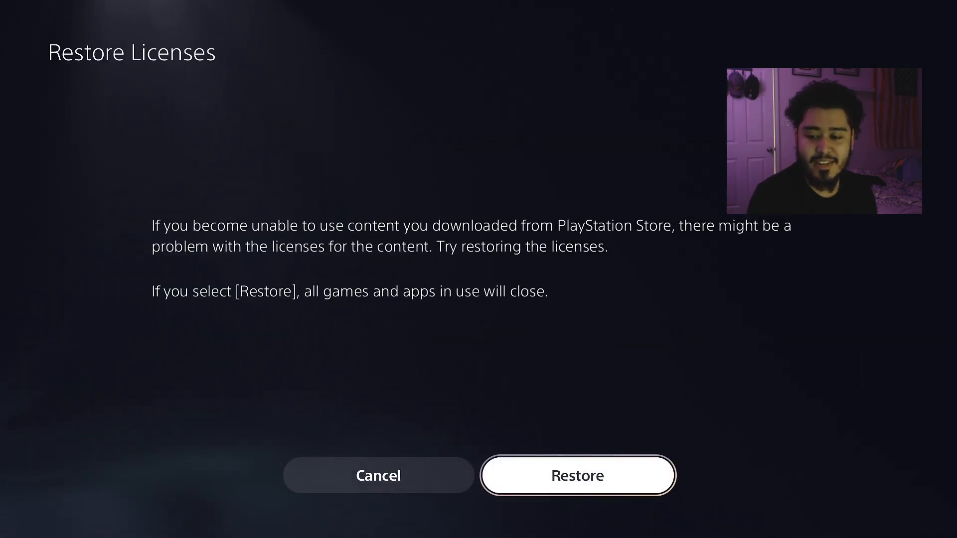
pyautogui.click(577, 475)
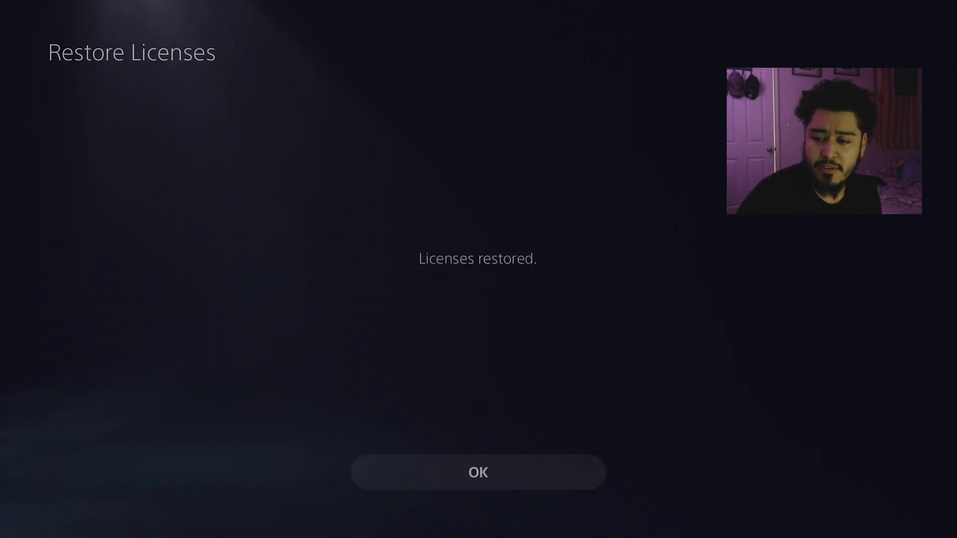
# Step: Dismiss the licenses-restored message and restart the PS5 from the Power menu
pyautogui.click(784, 504)
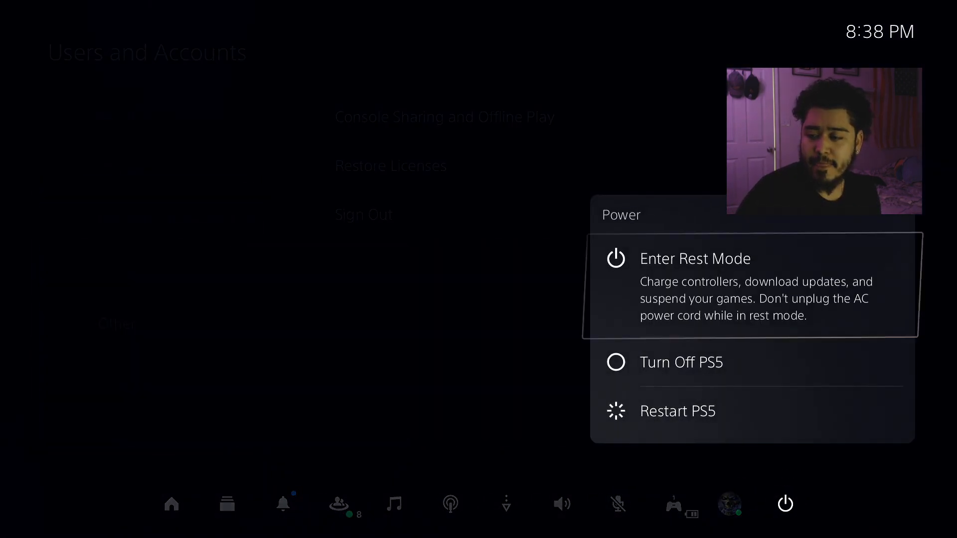
pyautogui.click(681, 361)
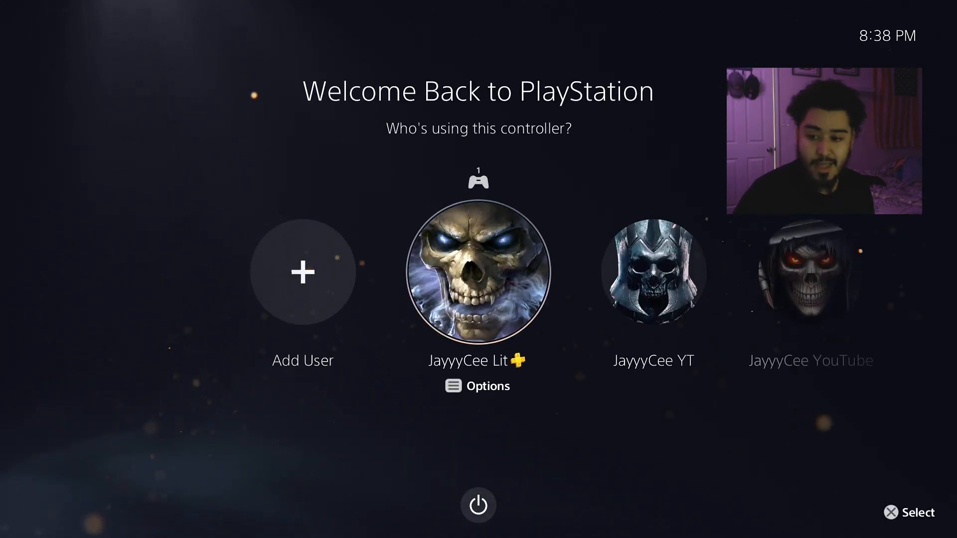
# Step: Sign in with the main user profile and launch Call of Duty: Modern Warfare II
pyautogui.click(479, 273)
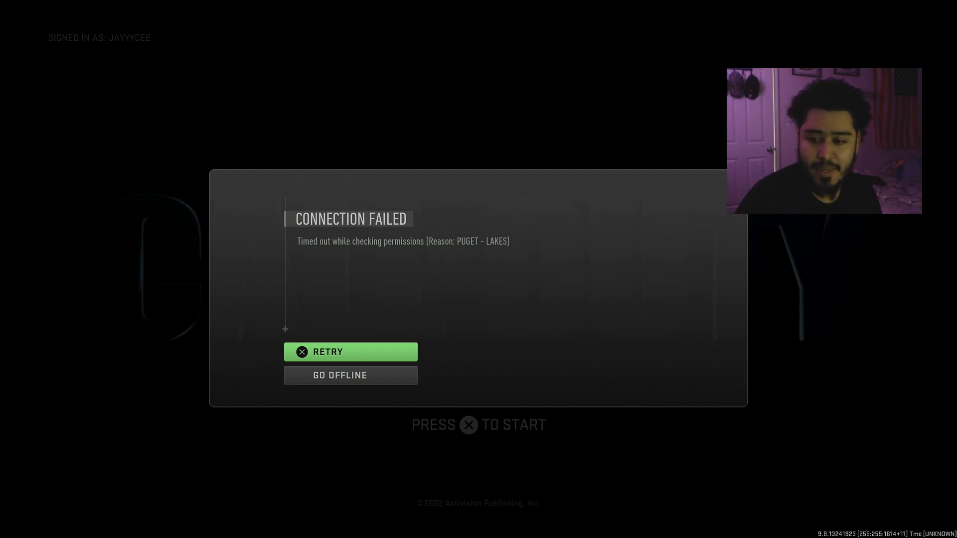
# Step: Retry the failed connection and exit the update-requires-restart notice to reach Press X to Start
pyautogui.click(350, 352)
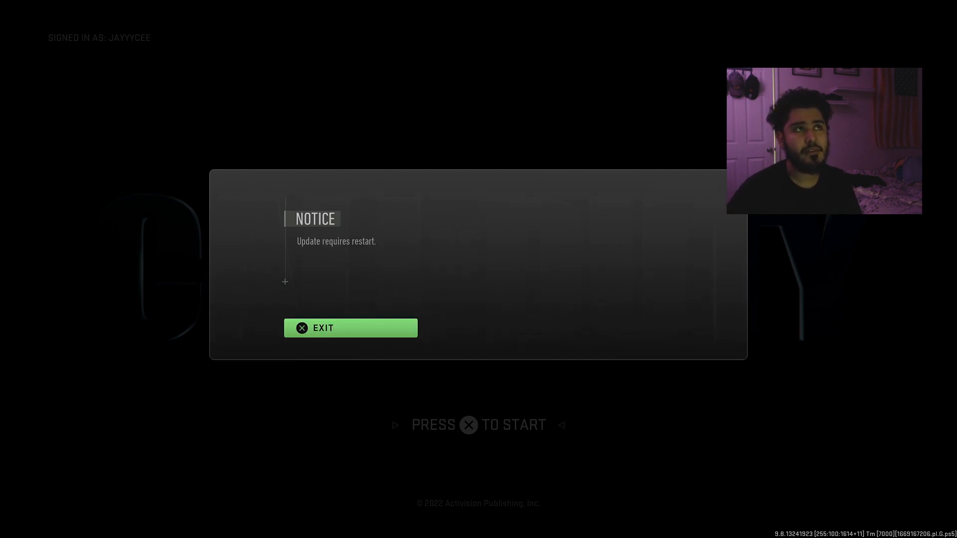
pyautogui.click(350, 328)
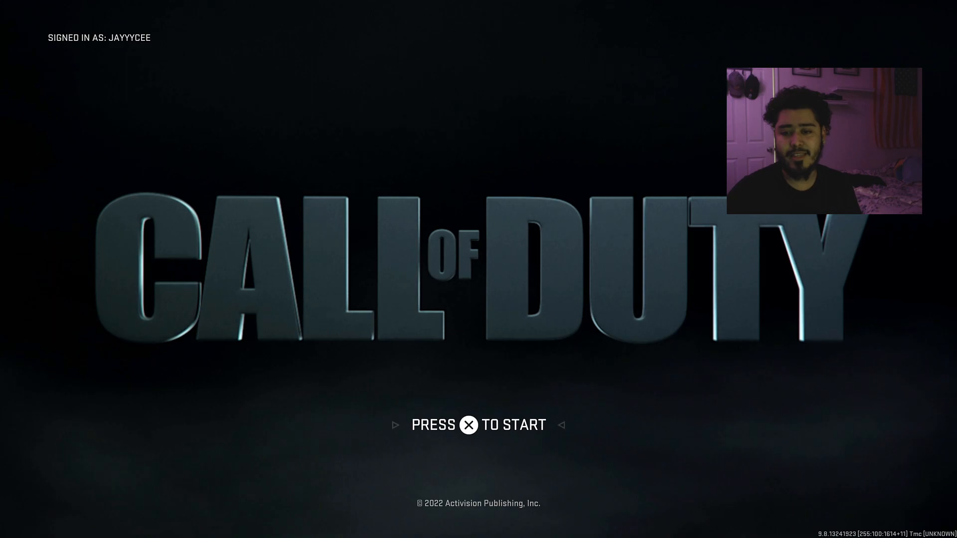